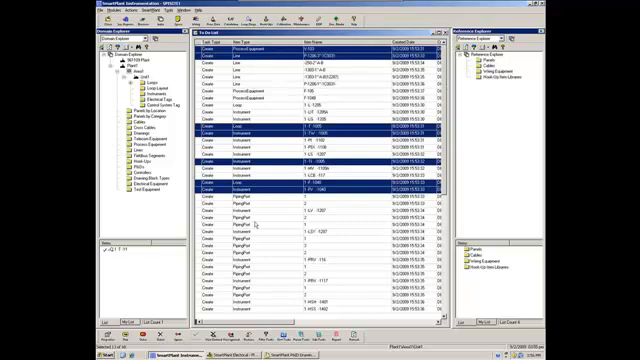
pyautogui.moveTo(256, 224)
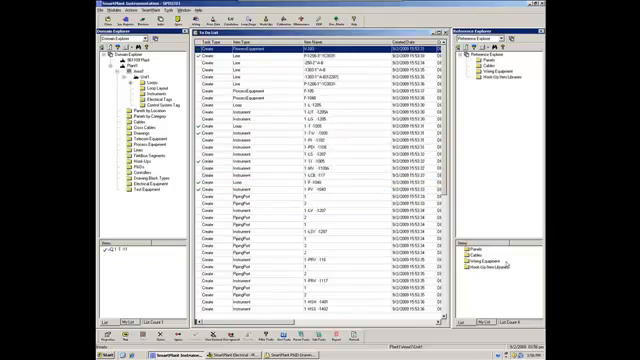
# Acknowledge the message raised for the selected tags with OK
pyautogui.scroll(-3)
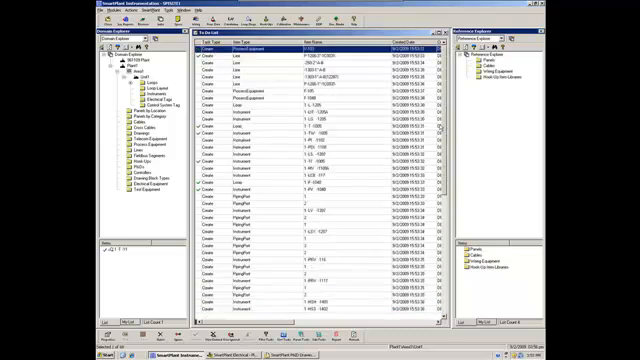
pyautogui.scroll(-3)
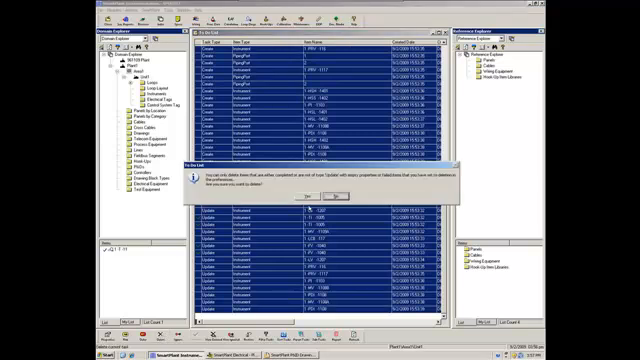
pyautogui.click(312, 198)
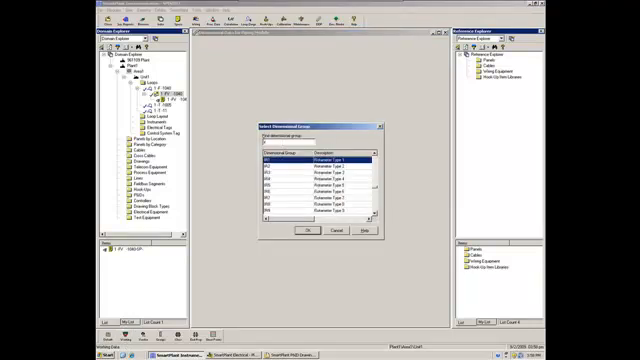
# Scroll the tag type selection list toward the control valve type
pyautogui.scroll(-3)
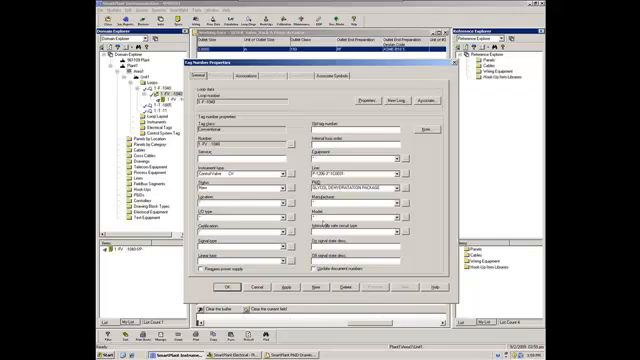
# Close the valve tag's property sheet and show the tag's context menu
pyautogui.click(408, 196)
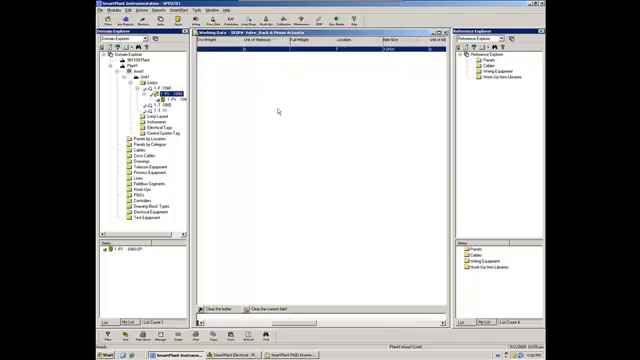
pyautogui.moveTo(278, 112)
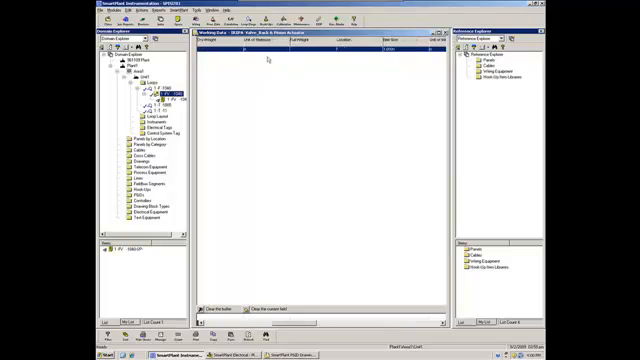
pyautogui.rightClick(280, 58)
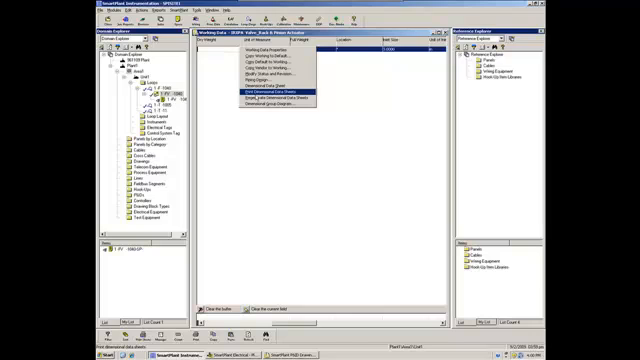
pyautogui.moveTo(272, 104)
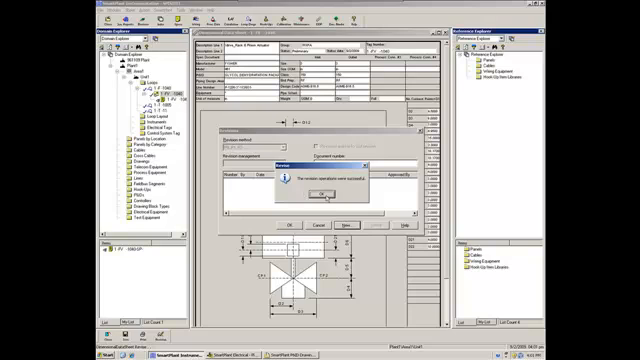
# Confirm the new revision added to the control valve dimensional data sheet
pyautogui.click(328, 192)
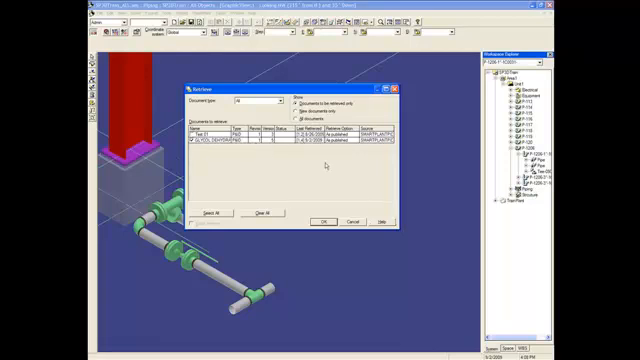
pyautogui.moveTo(330, 164)
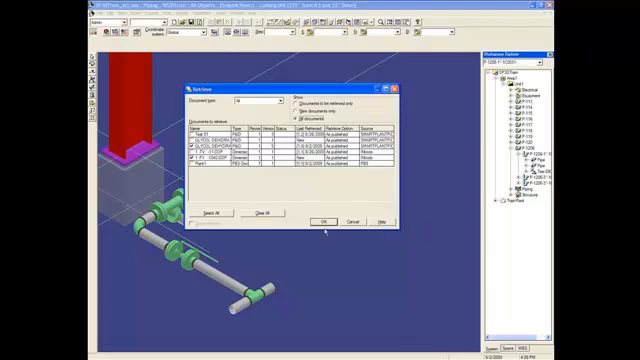
# Retrieve the selected published control valve data sheet into SmartPlant 3D
pyautogui.click(322, 222)
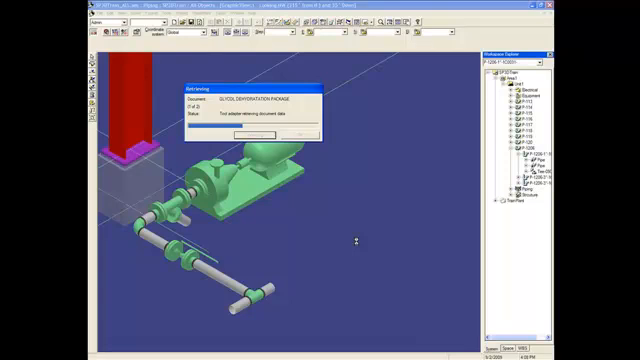
pyautogui.moveTo(356, 244)
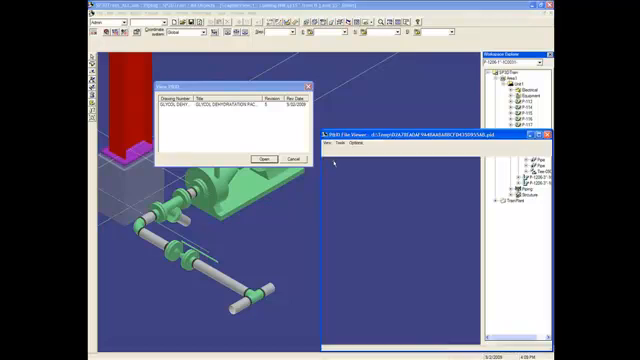
# Show the updated P&ID in the drawing viewer beside the model
pyautogui.click(262, 160)
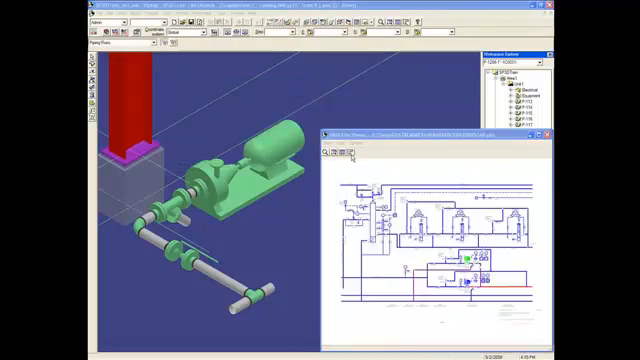